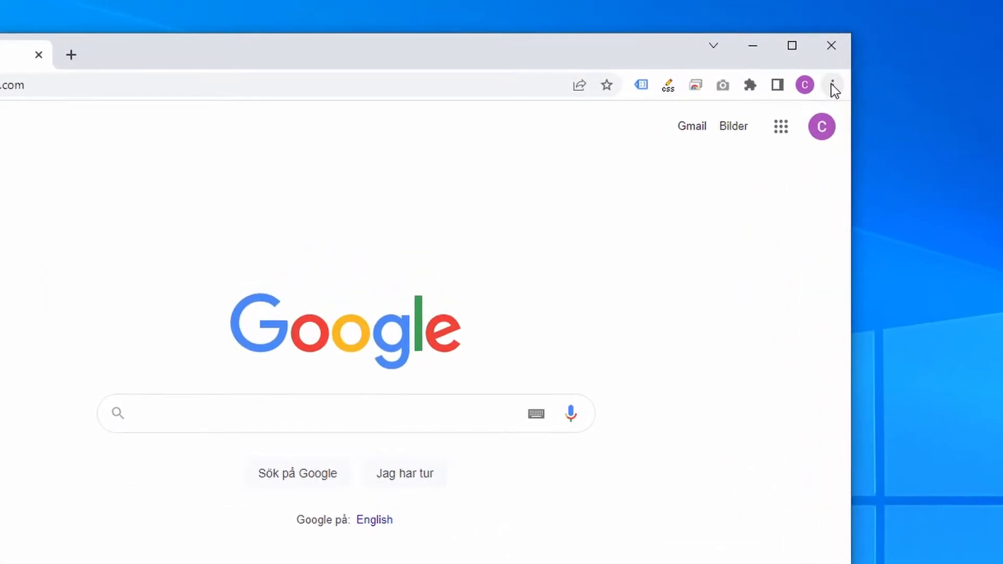
Step: Open Chrome's Settings page from the three-dot menu in a new tab
left_click(833, 83)
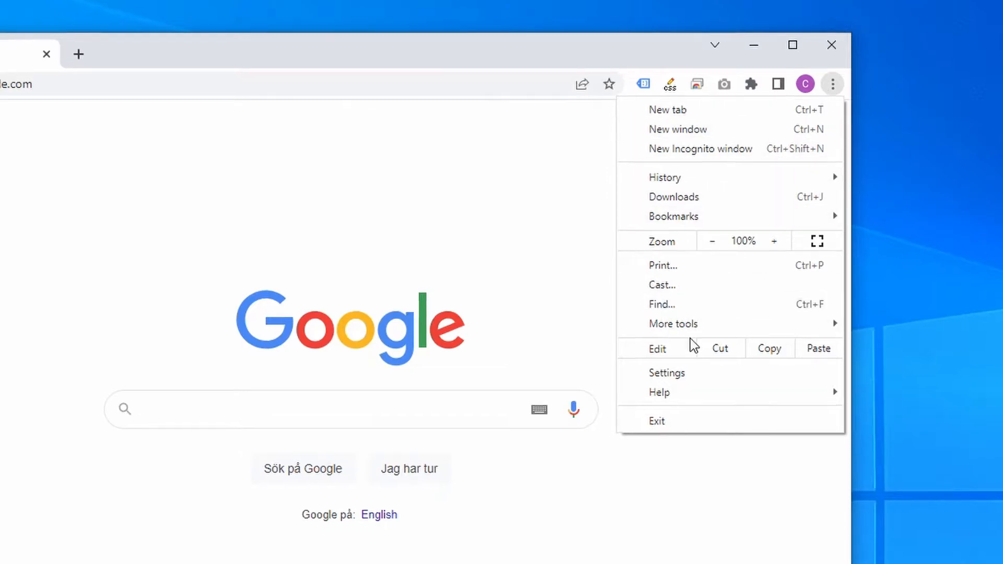
left_click(667, 373)
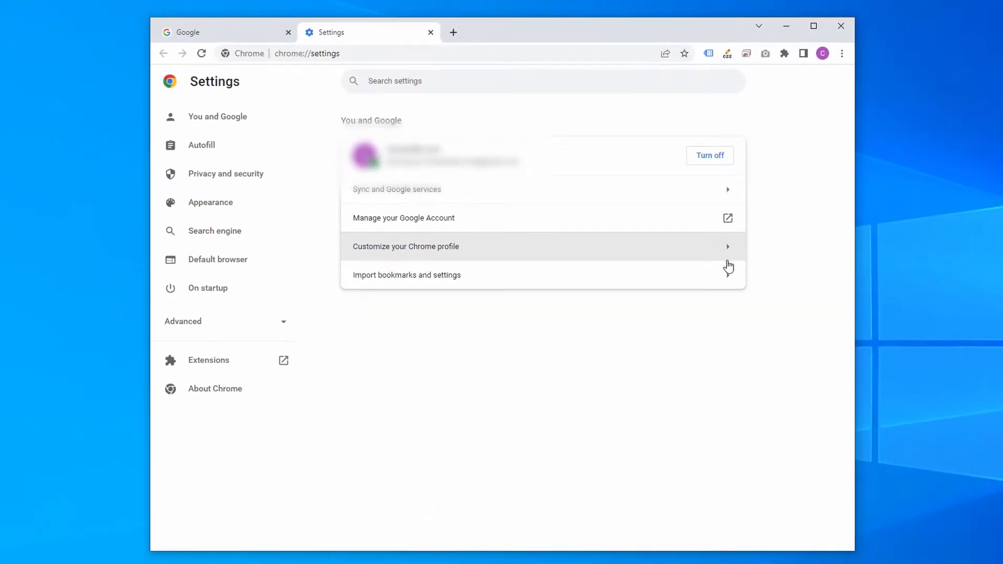
mouse_move(401, 252)
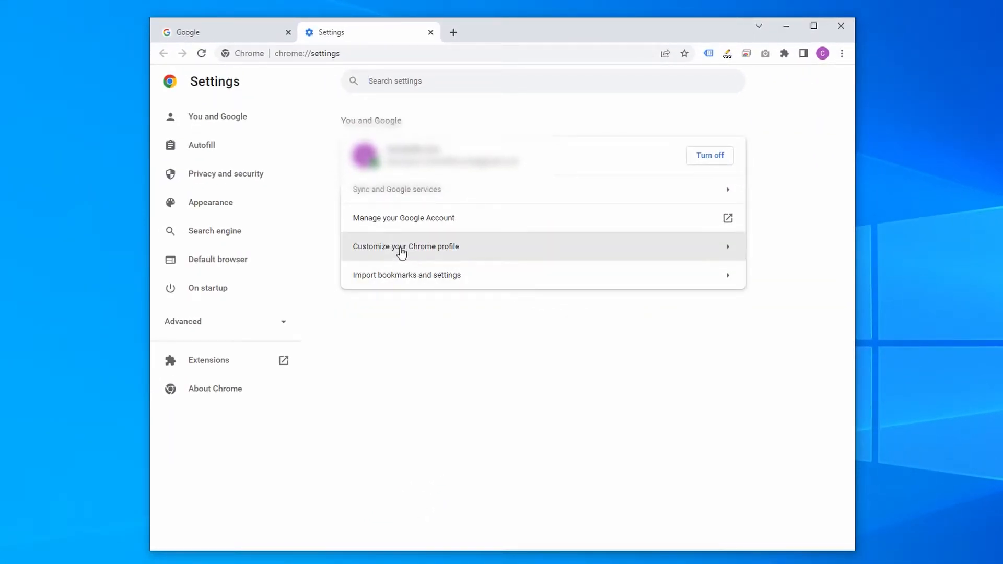
Step: Go to Autofill and show the Addresses and more page with saved addresses
left_click(201, 144)
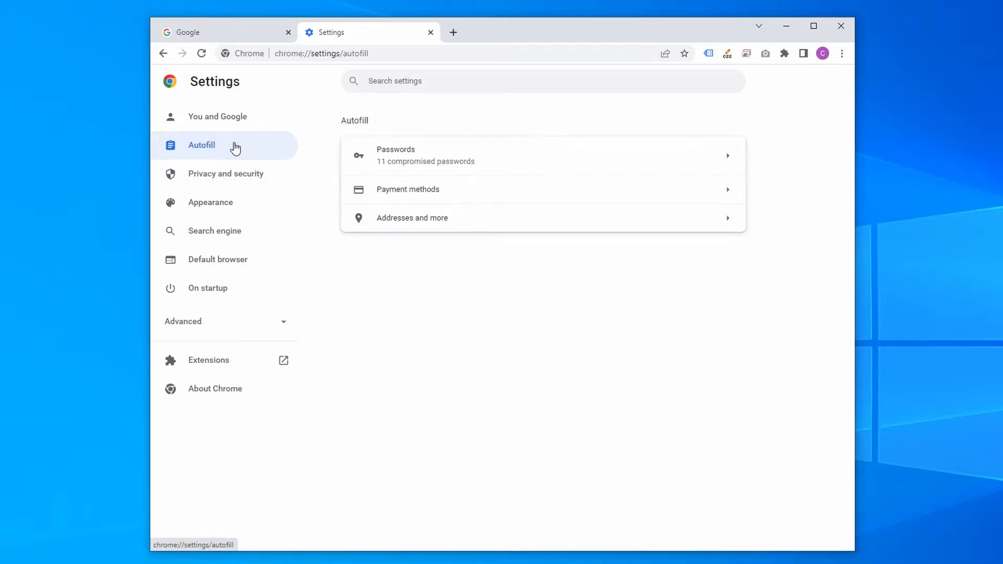
mouse_move(480, 196)
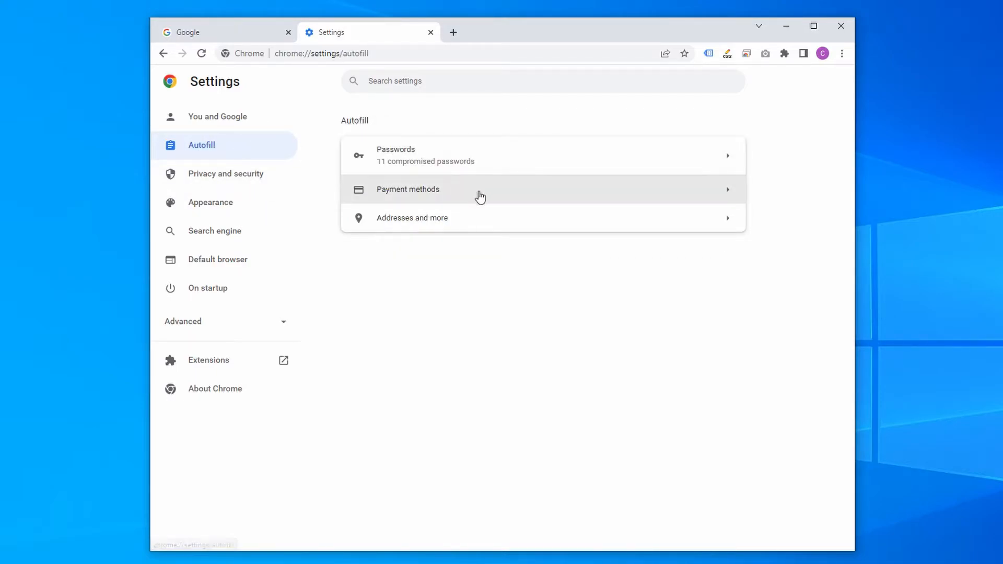
left_click(411, 218)
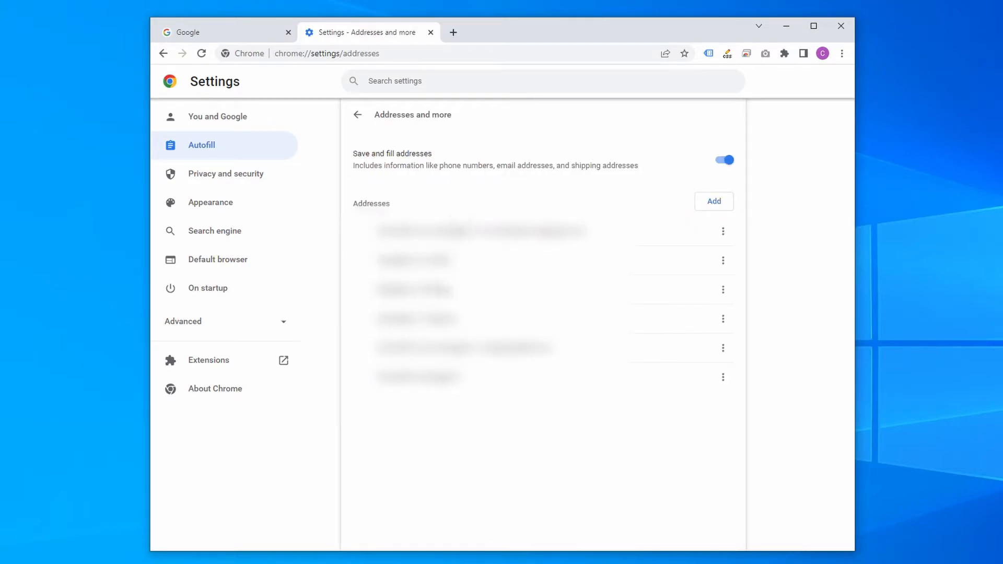
mouse_move(443, 420)
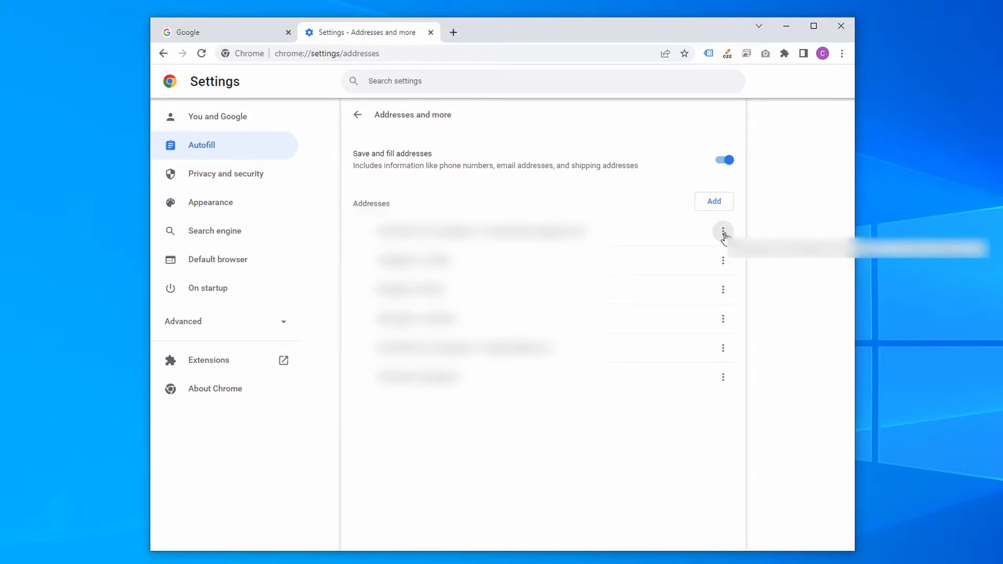
Step: Review the first saved address in its Edit dialog, then remove the third address, leaving five
left_click(723, 231)
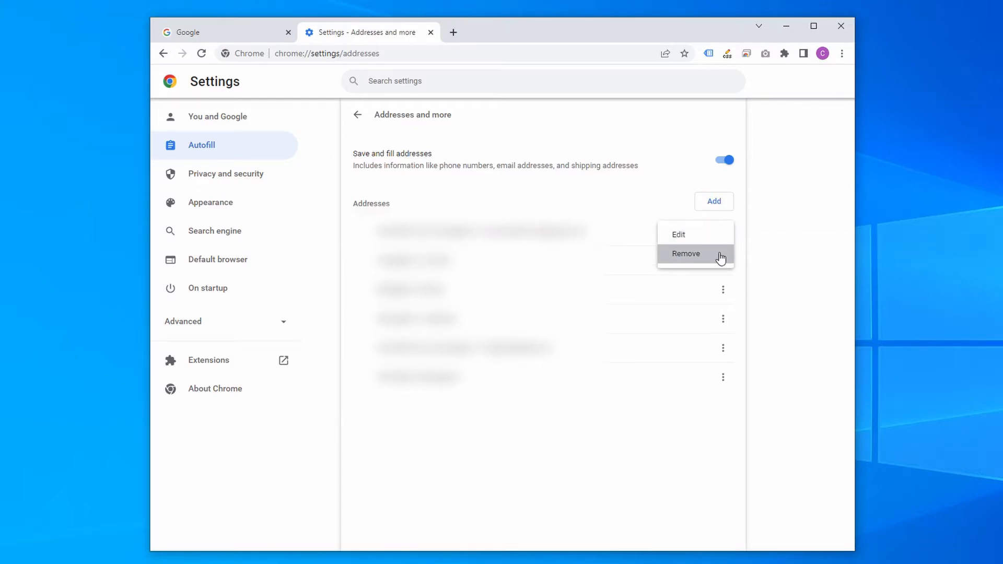
left_click(677, 233)
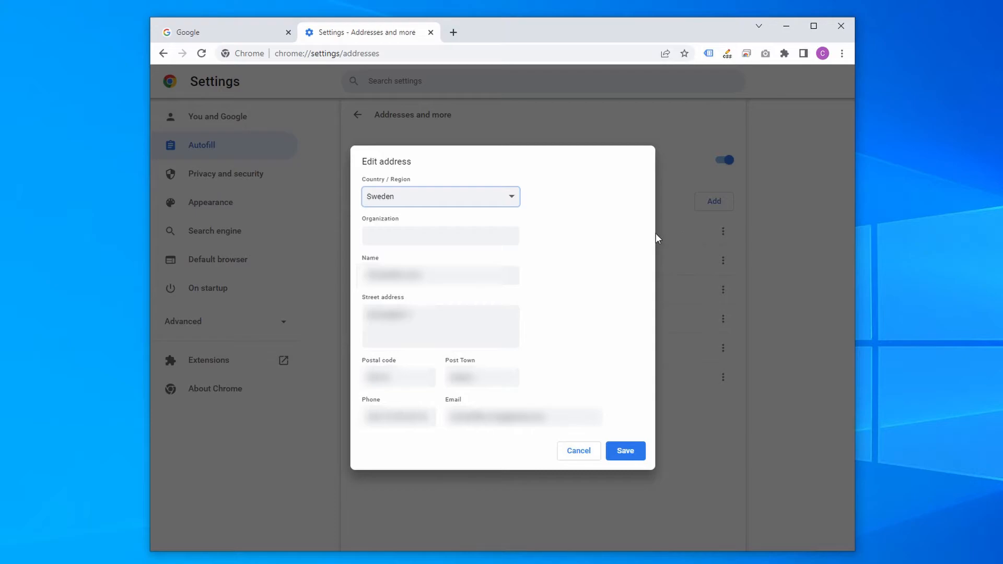
left_click(577, 451)
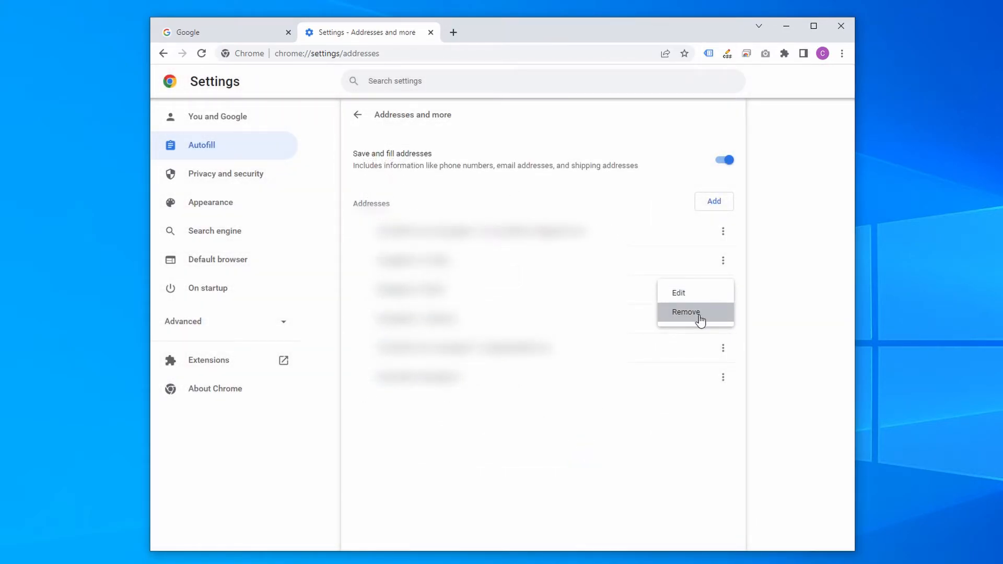
left_click(686, 312)
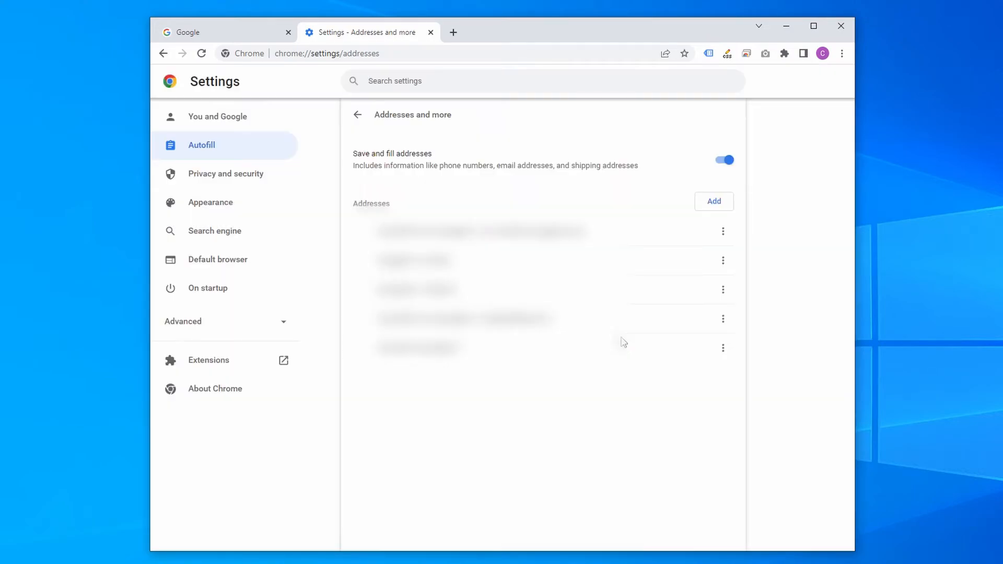